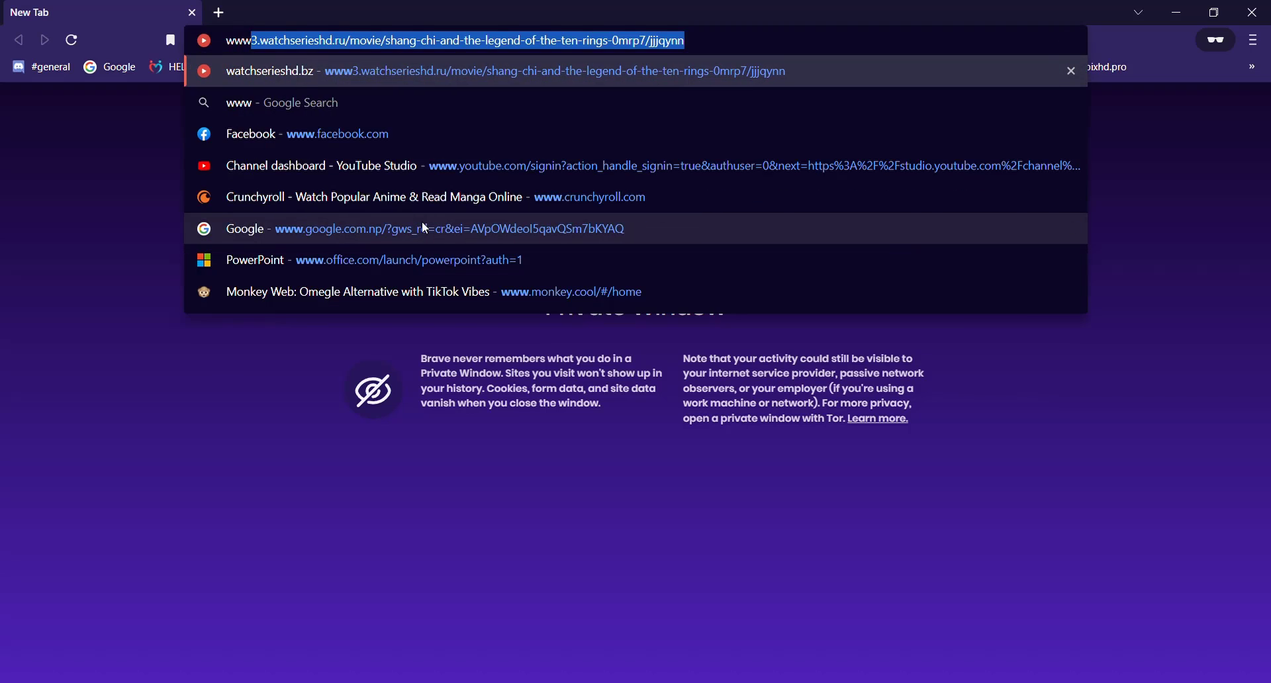
type("www.instagra")
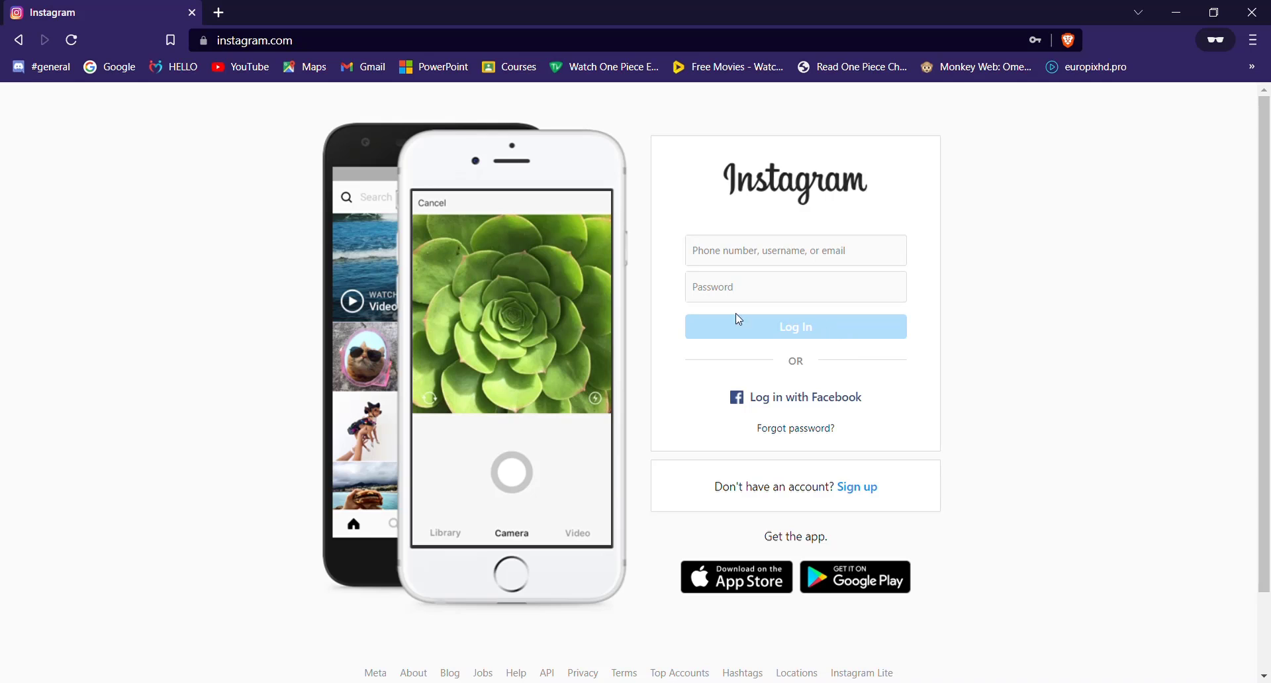
mouse_move(981, 347)
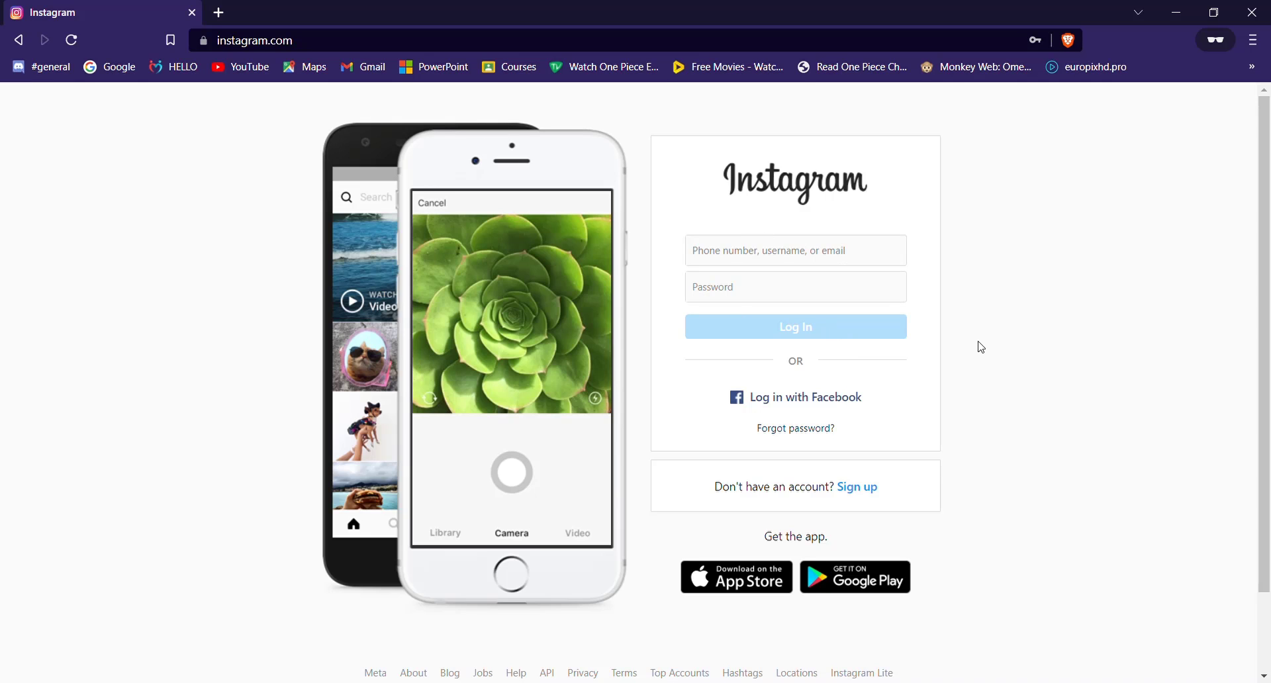